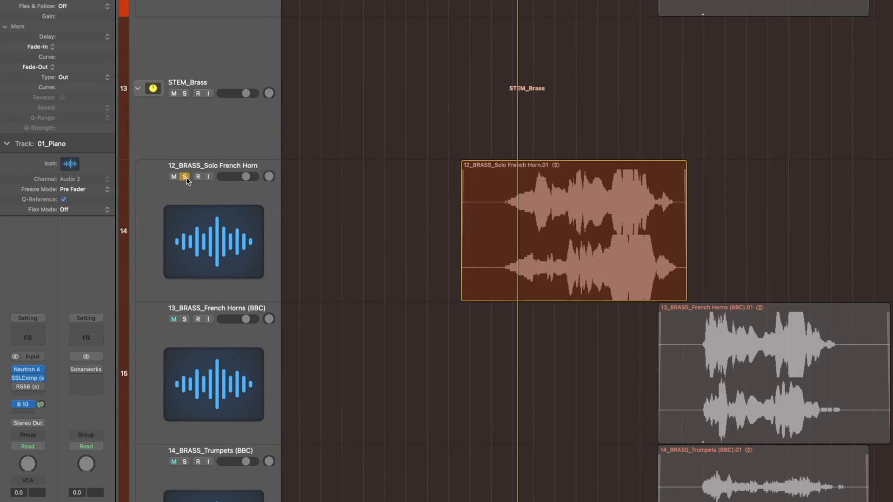
Step: Turn off the solo on the 12_BRASS_Solo French Horn track
click(184, 176)
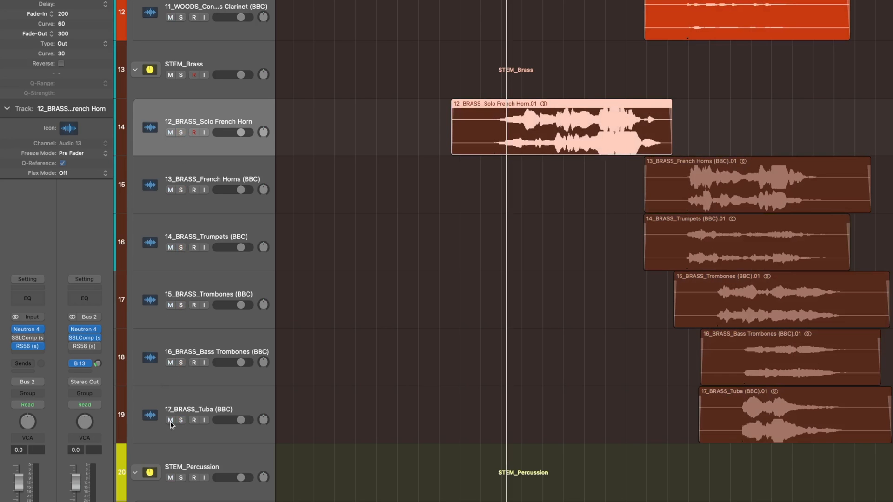
click(170, 132)
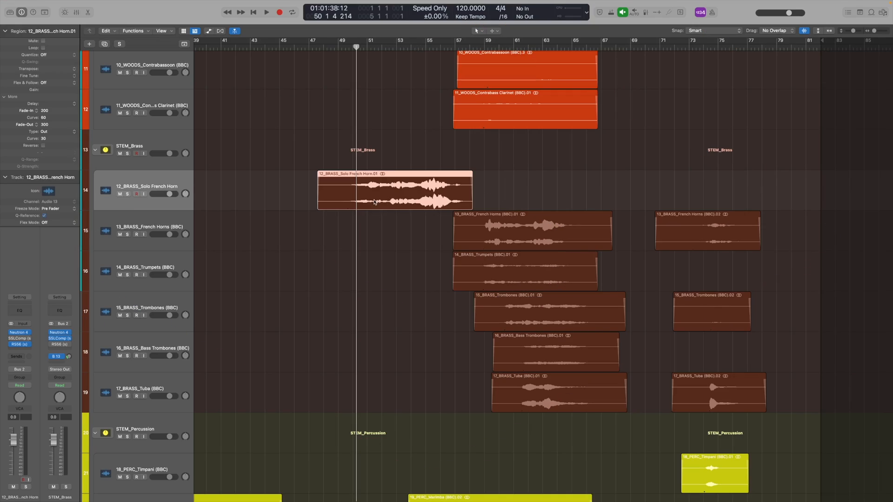
Step: Solo the Solo French Horn region via its context menu and Control+M
right_click(393, 188)
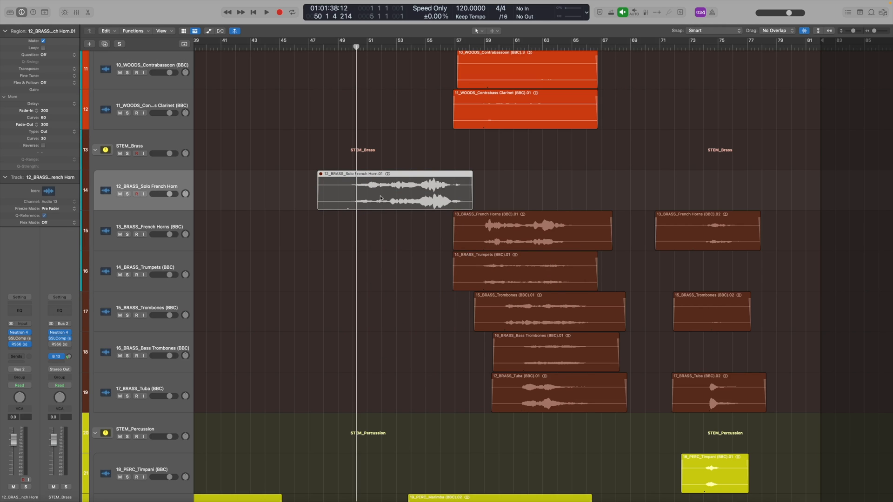
key(ctrl+m)
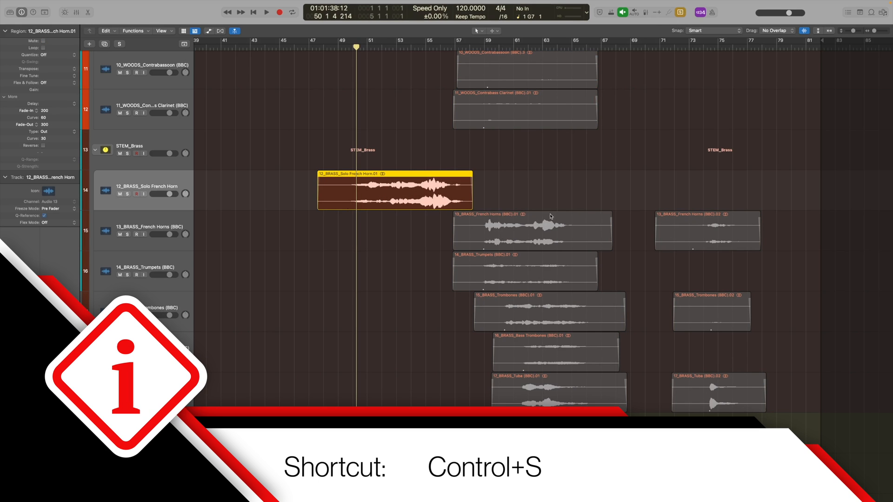
Step: Select the Solo French Horn and French Horns .01 regions so only they are soloed
click(524, 109)
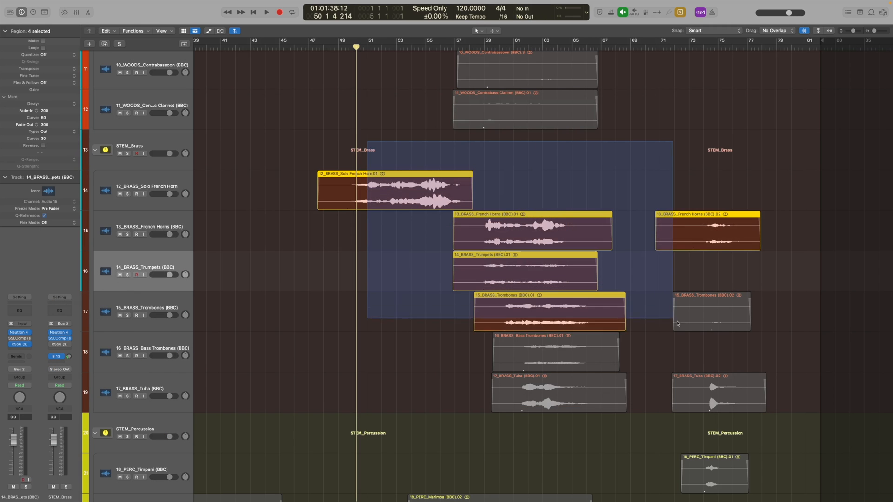
click(529, 231)
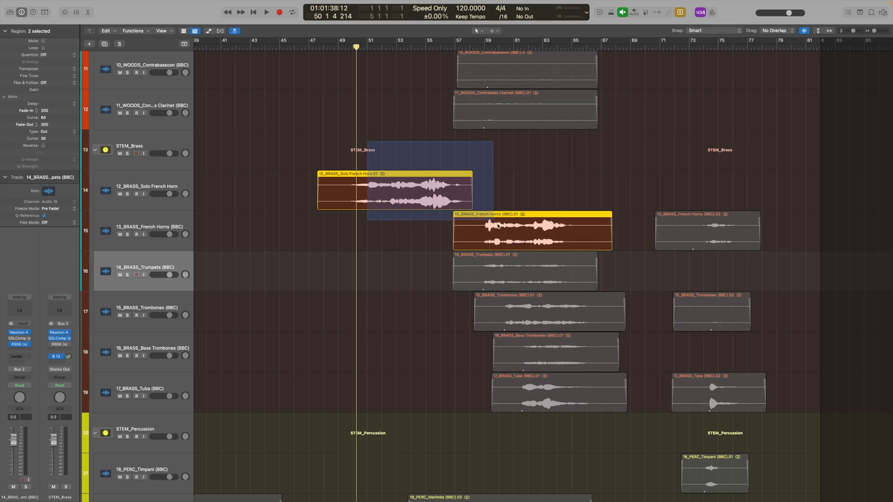